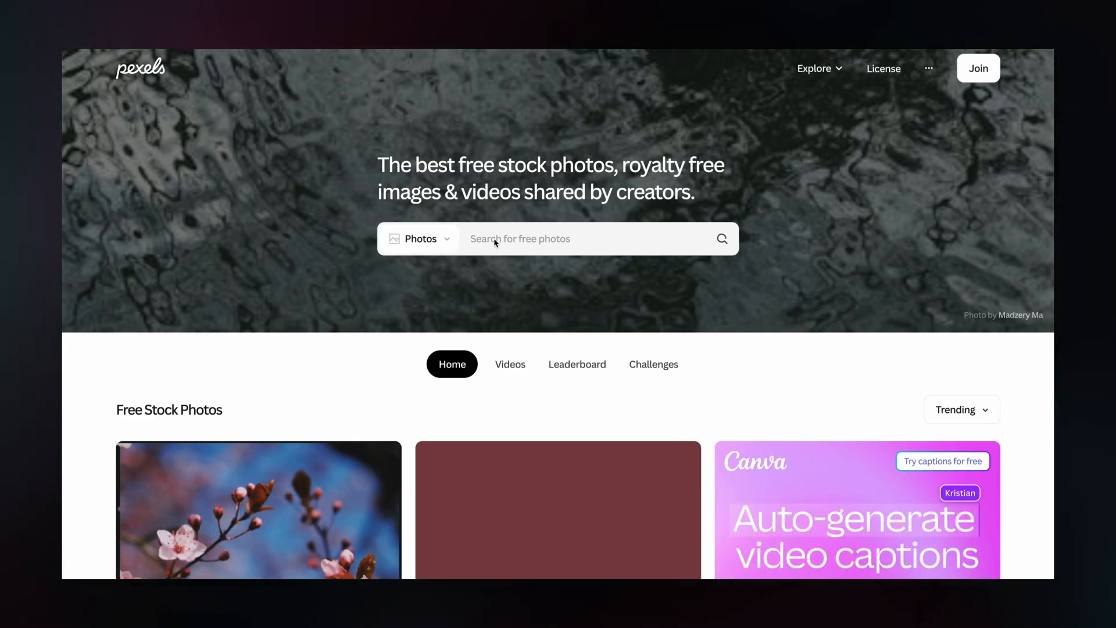
Search Pexels for 'window shadows' and scroll through the photo results
{"action": "type", "text": "window shadows"}
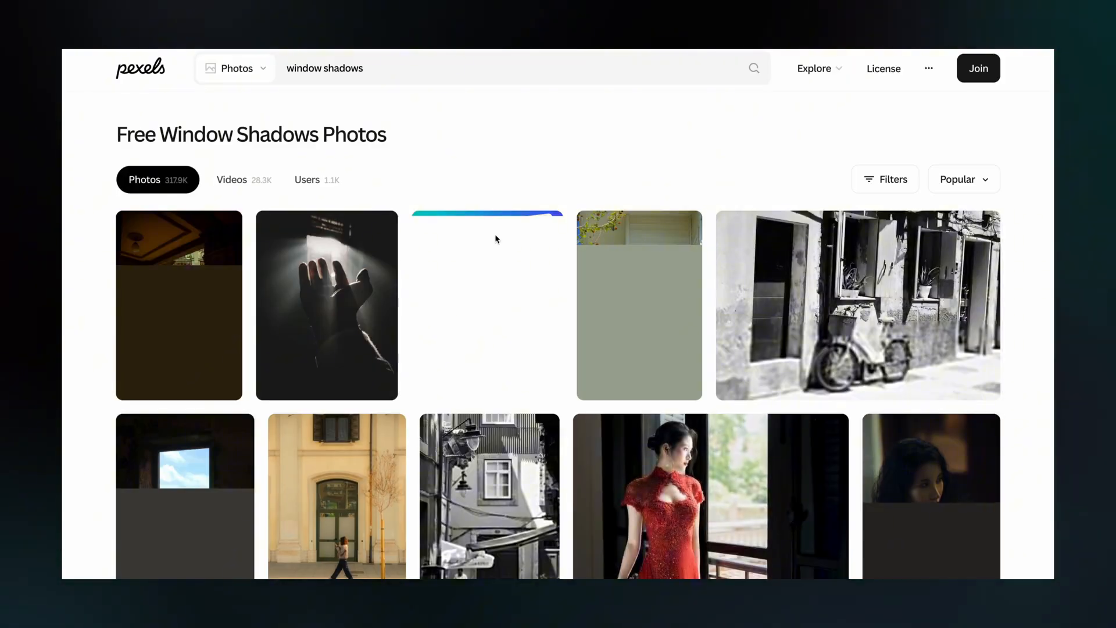
{"action": "scroll", "scroll_direction": "down", "scroll_amount": 3}
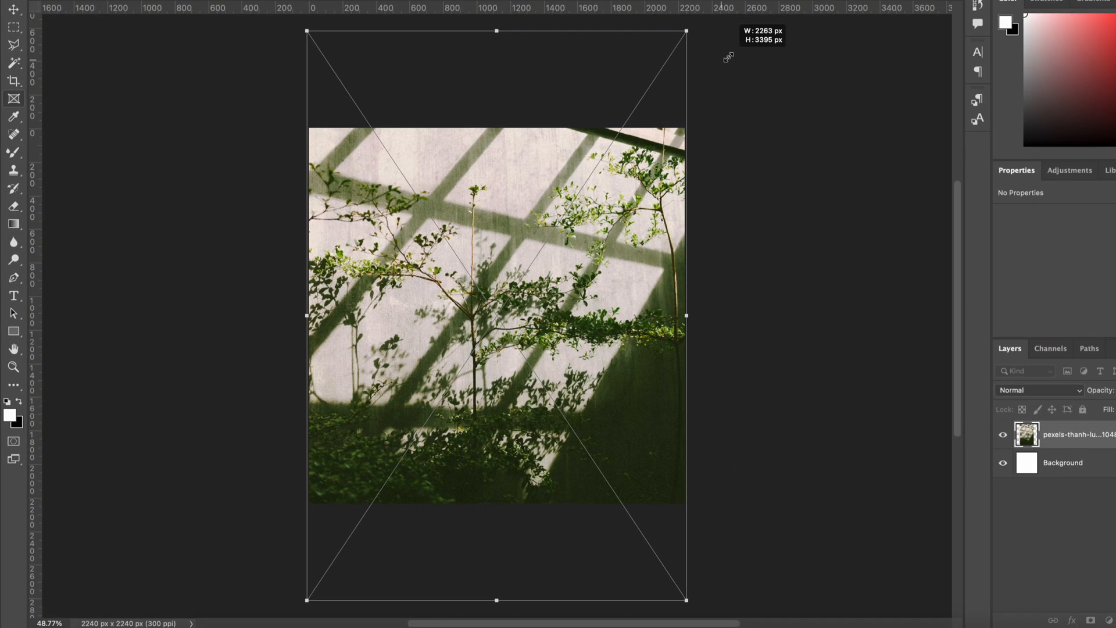
Add a Threshold adjustment layer and apply a 3.5-pixel Gaussian blur to the photo
{"action": "left_click", "coordinate": [902, 605]}
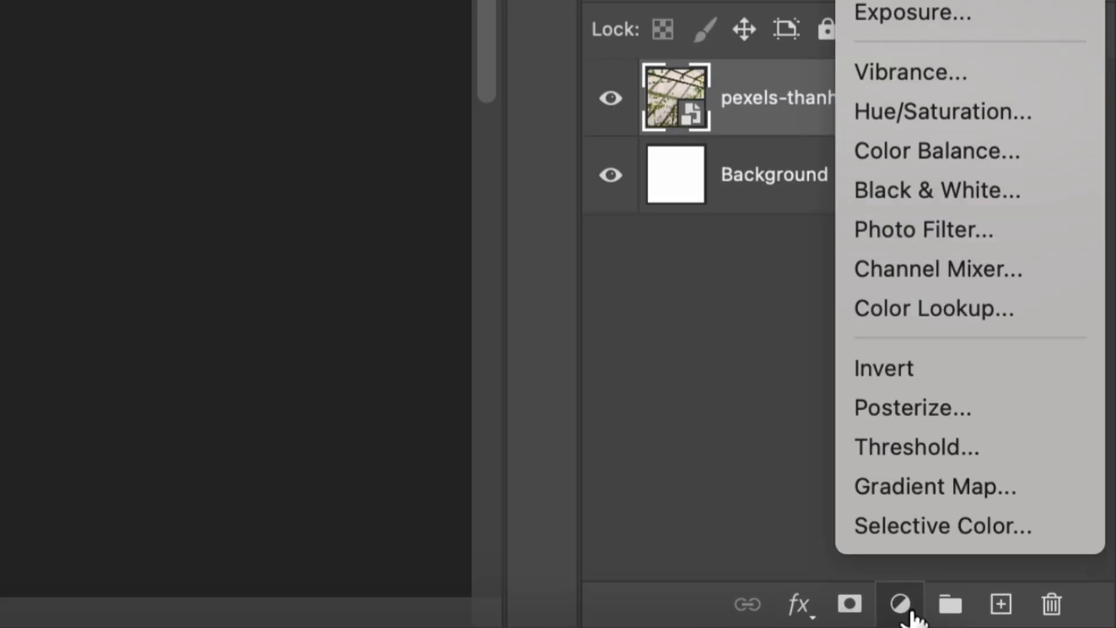
{"action": "left_click", "coordinate": [917, 448]}
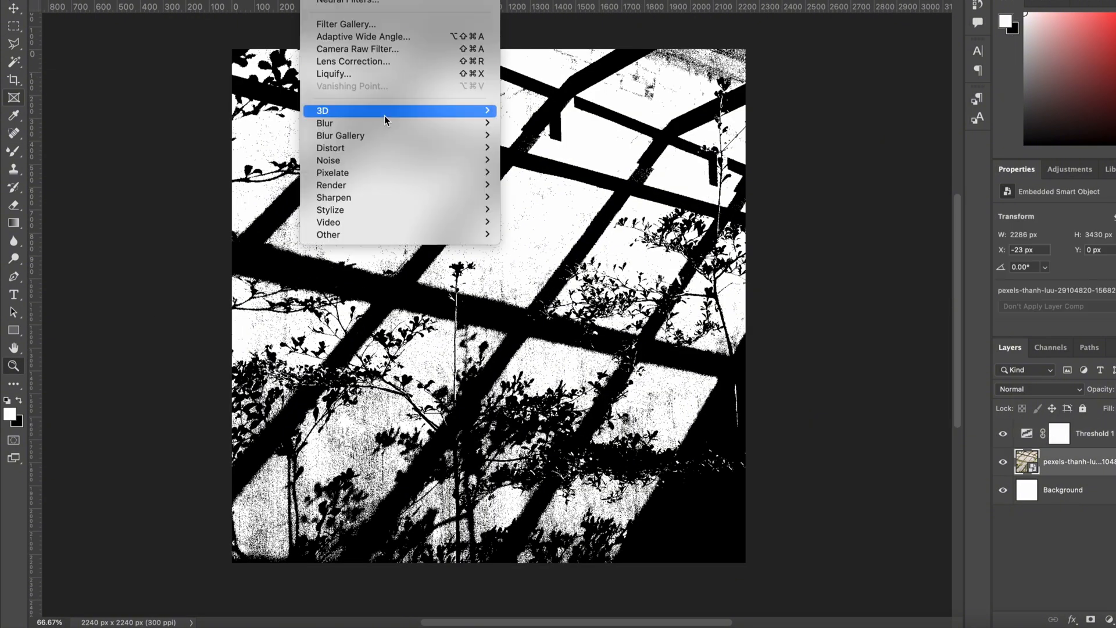
{"action": "left_click", "coordinate": [324, 122]}
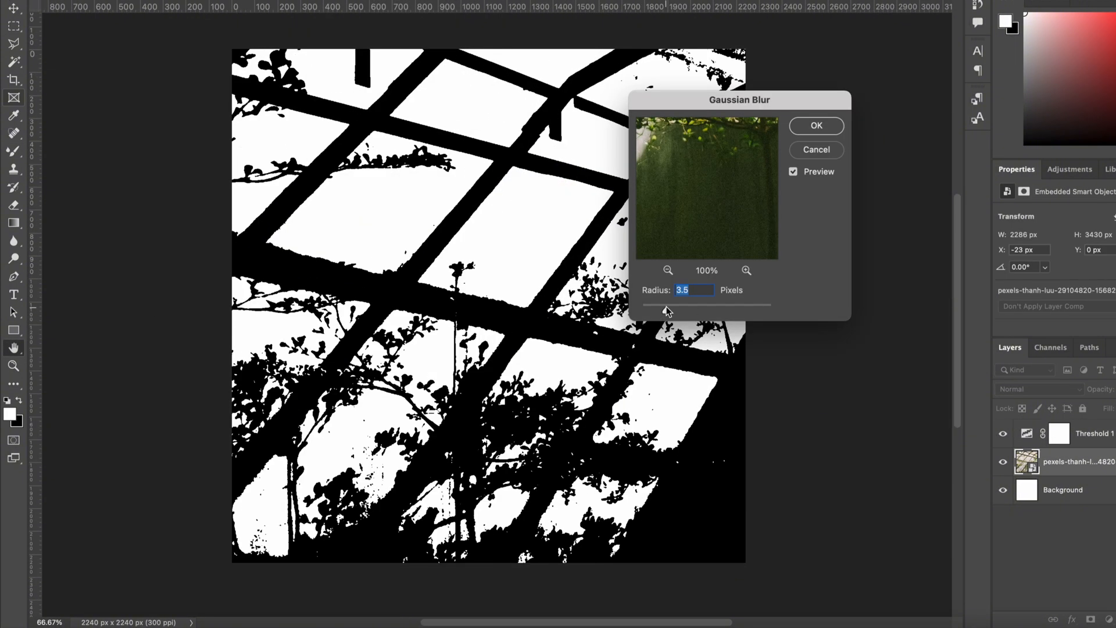
{"action": "left_click", "coordinate": [816, 125]}
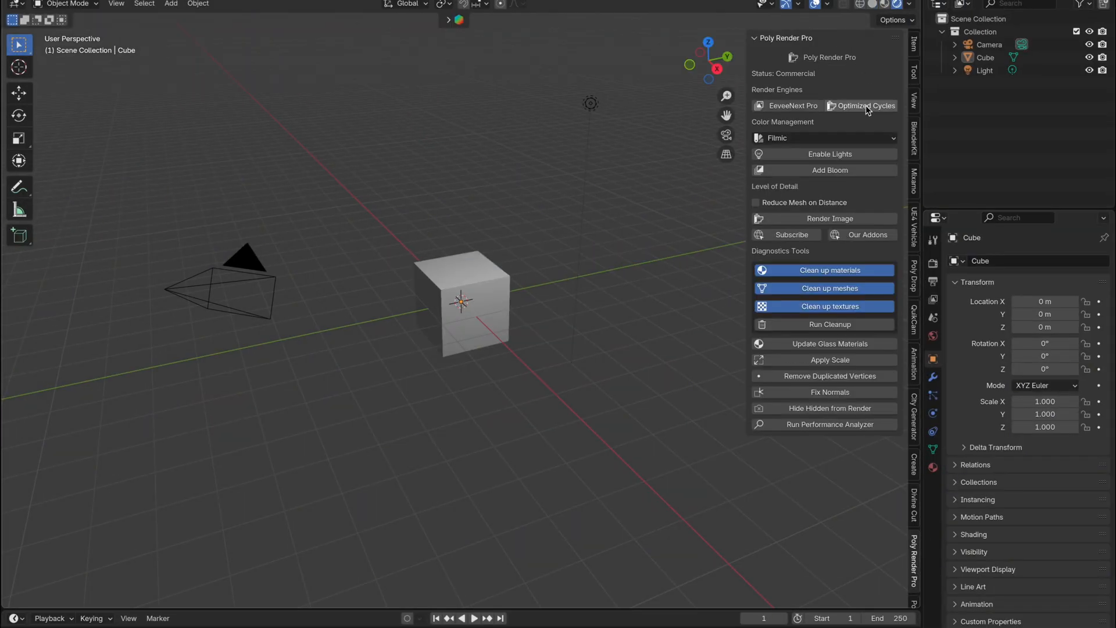
Switch the Poly Render Pro viewport render to Optimized Cycles on the Fast preset
{"action": "left_click", "coordinate": [867, 105]}
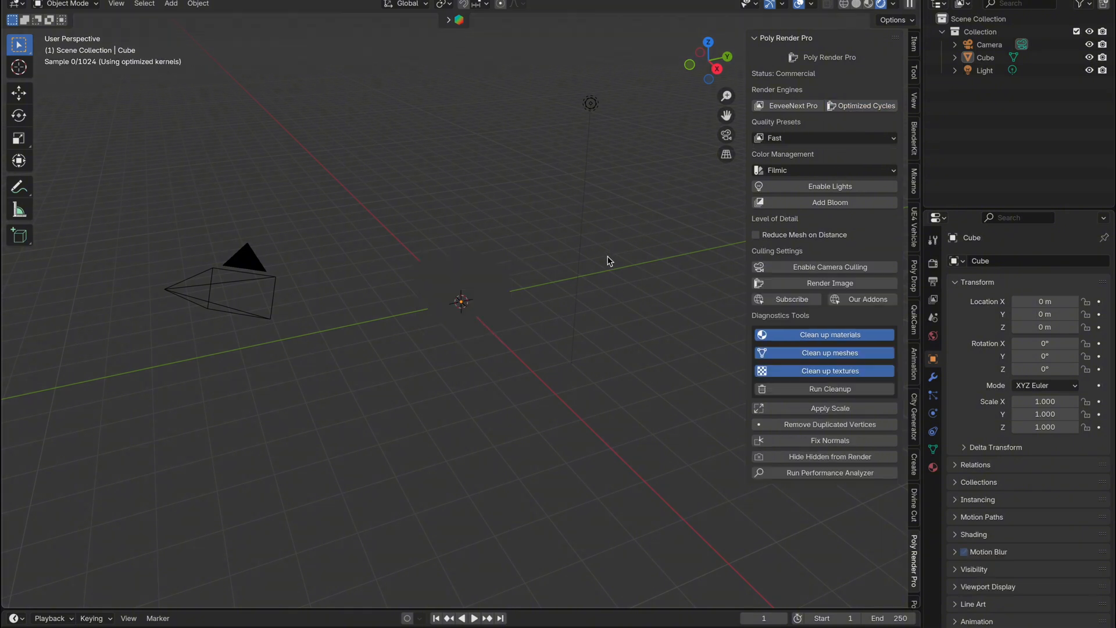
{"action": "left_click", "coordinate": [170, 3]}
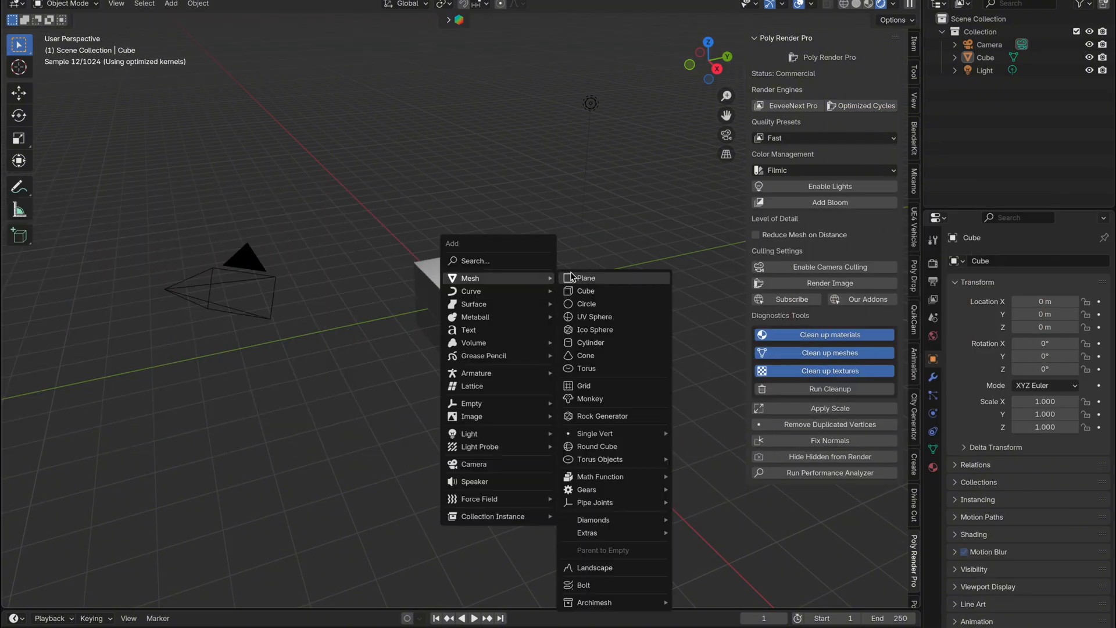
Add a ground plane, enable nodes on the area light, and set spread to 180°
{"action": "left_click", "coordinate": [583, 278]}
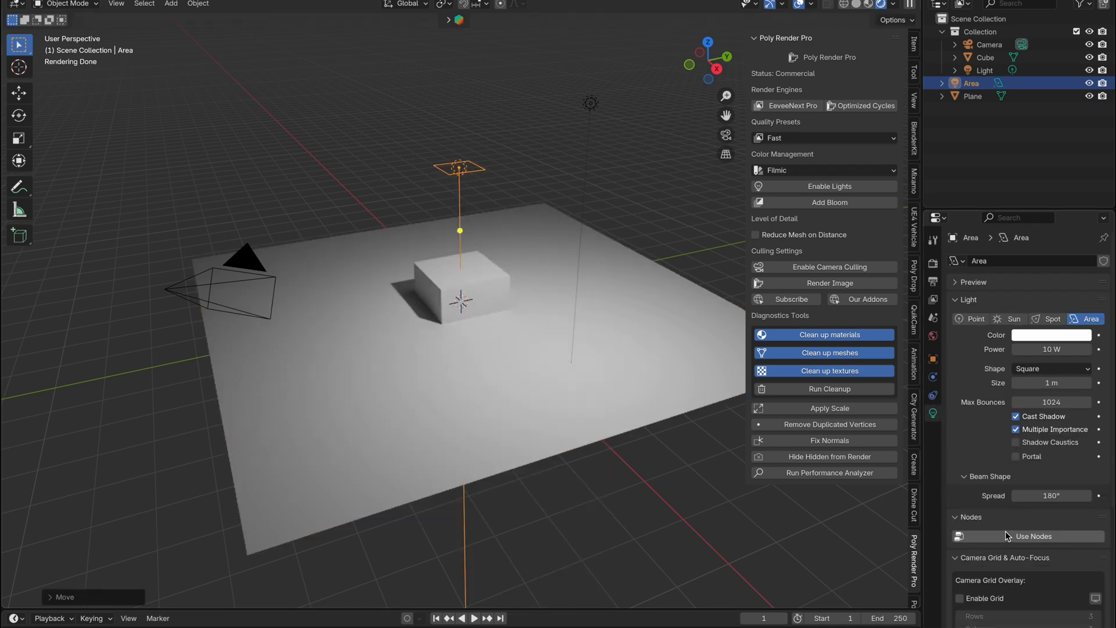
{"action": "left_click", "coordinate": [1033, 536]}
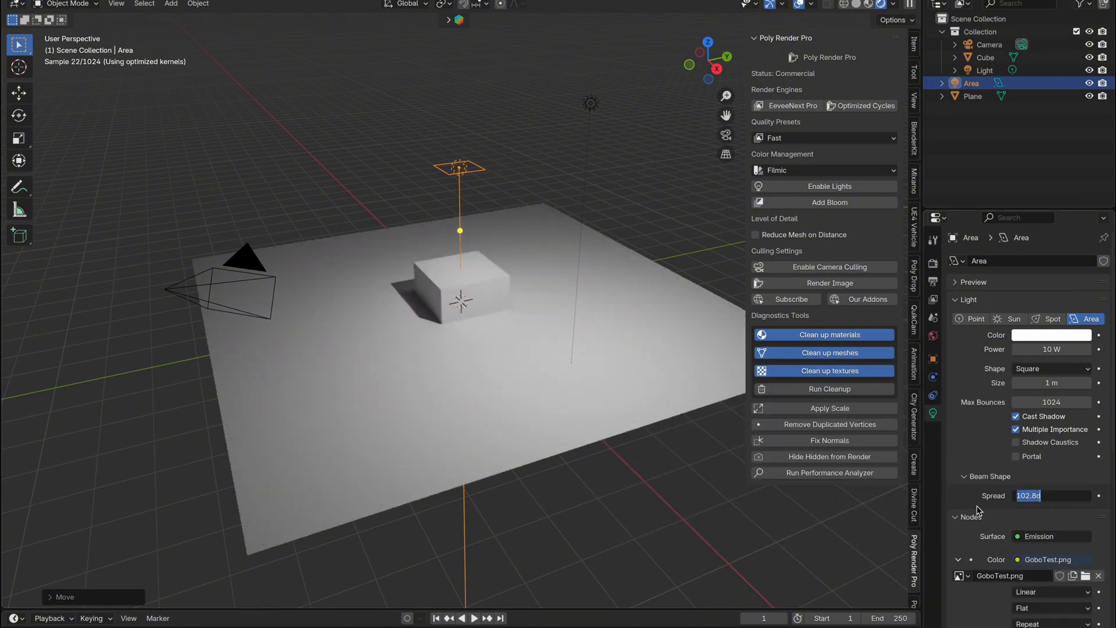
{"action": "type", "text": "180d"}
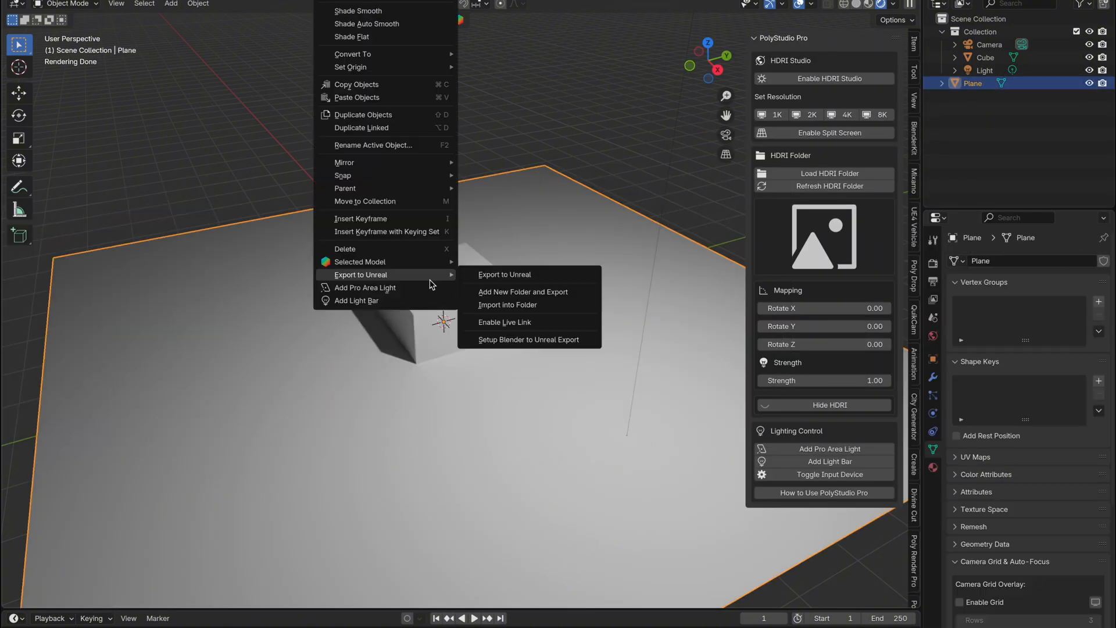
Add a Pro Area Light and place it just above the cube
{"action": "left_click", "coordinate": [364, 287]}
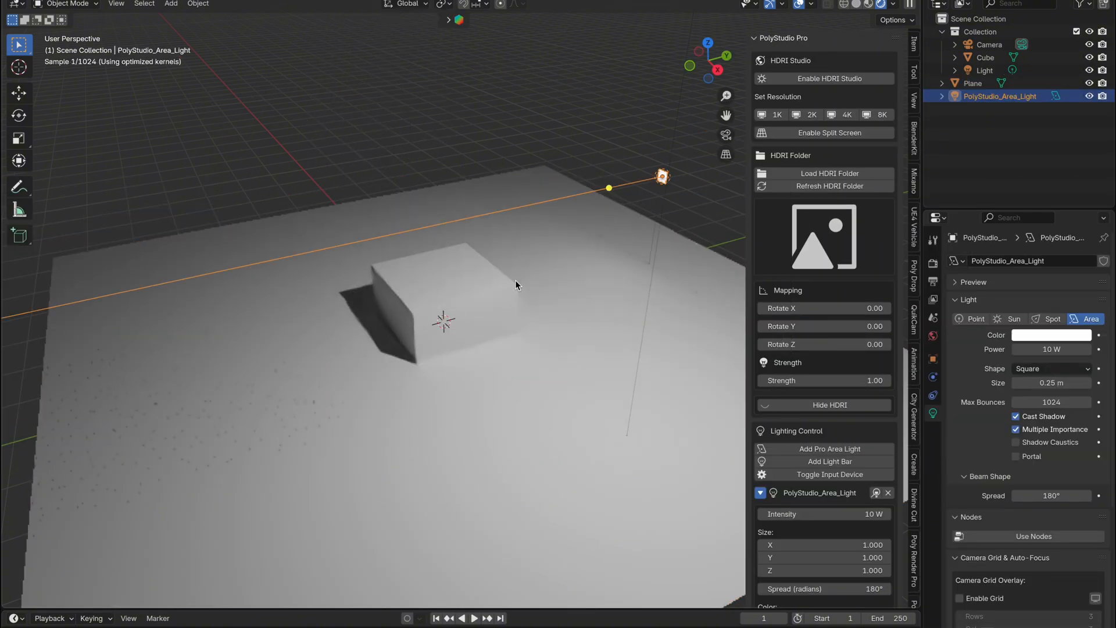
{"action": "left_click", "coordinate": [830, 474]}
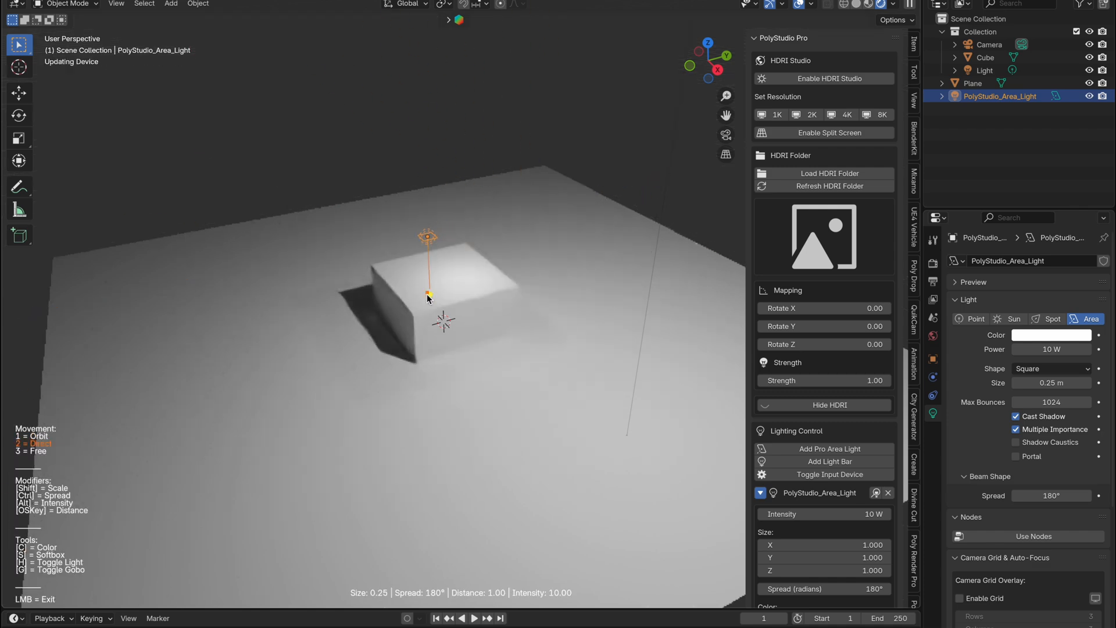